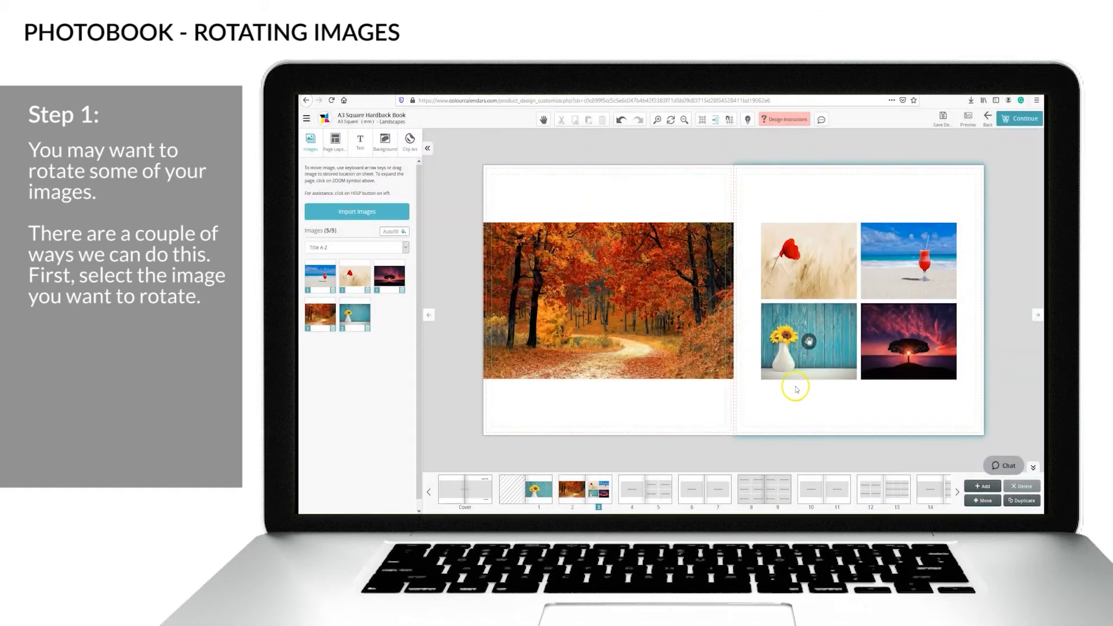
# - Select the red poppy image and show its rotation options from the image toolbar
pyautogui.click(809, 261)
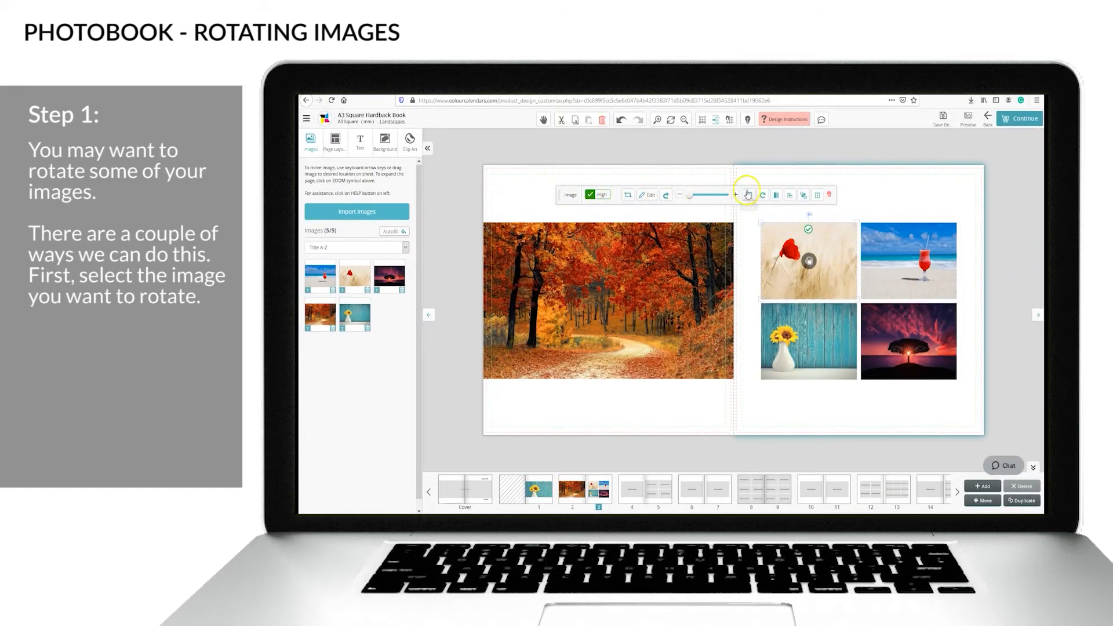
pyautogui.click(763, 195)
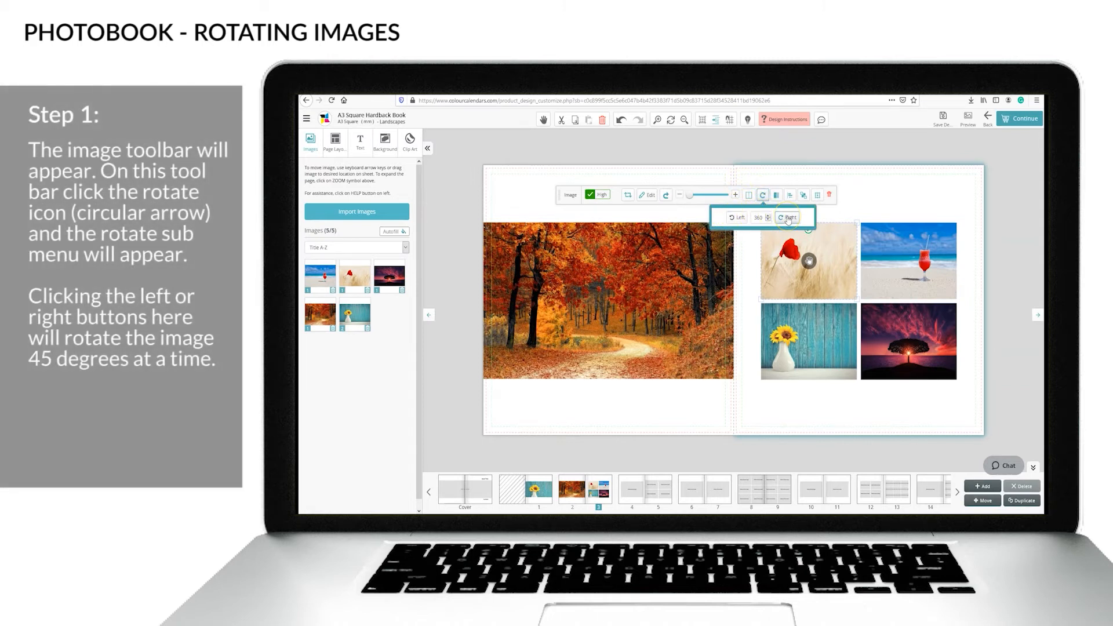
pyautogui.click(789, 217)
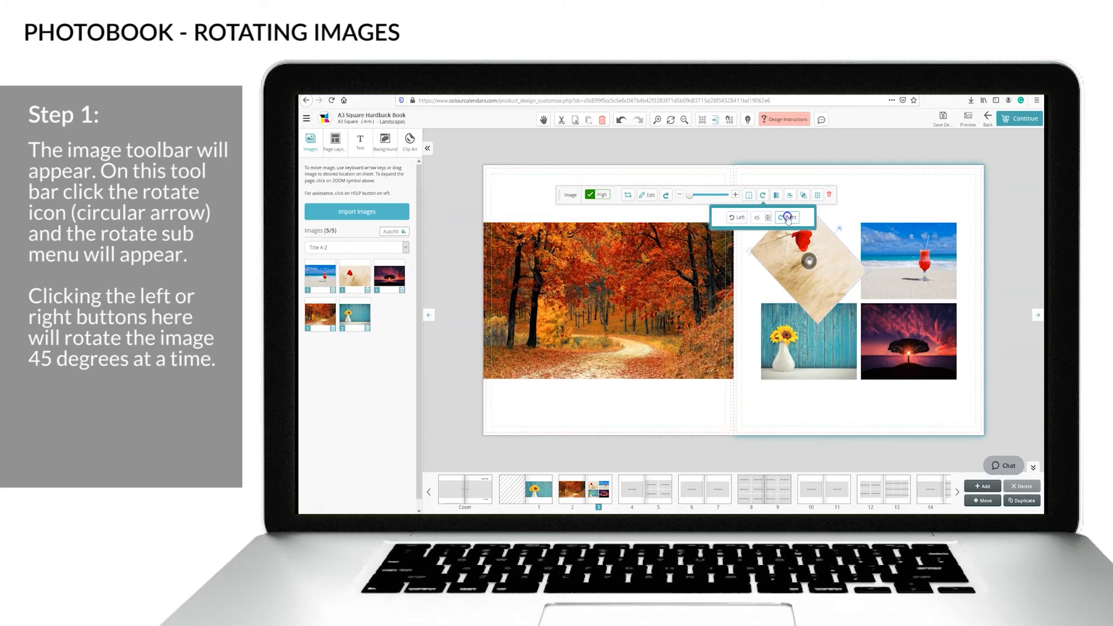
pyautogui.click(786, 217)
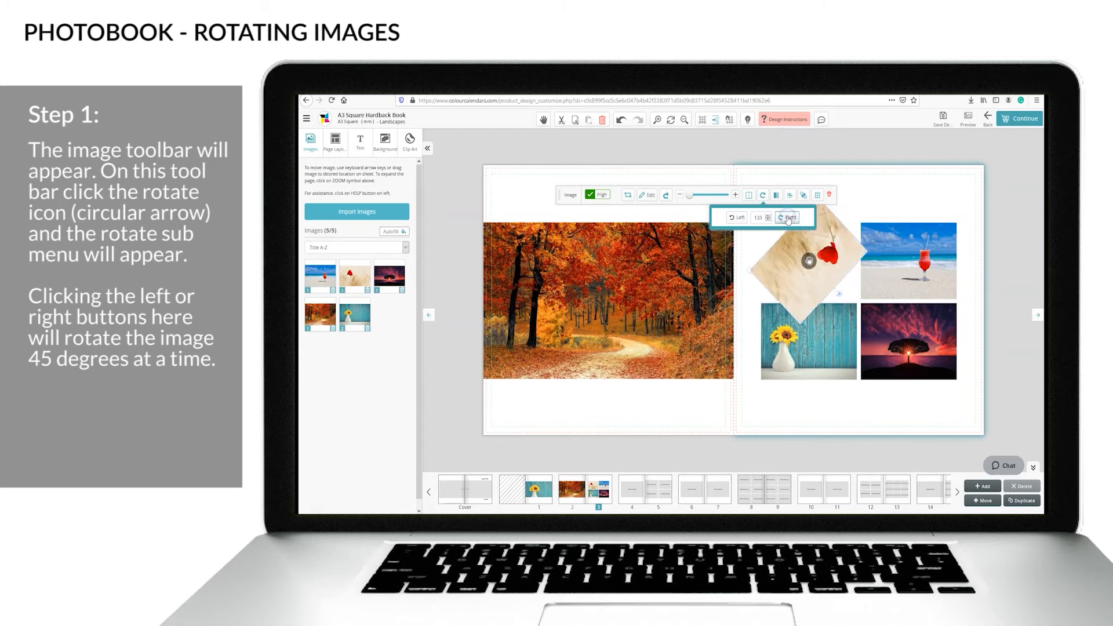
pyautogui.click(788, 216)
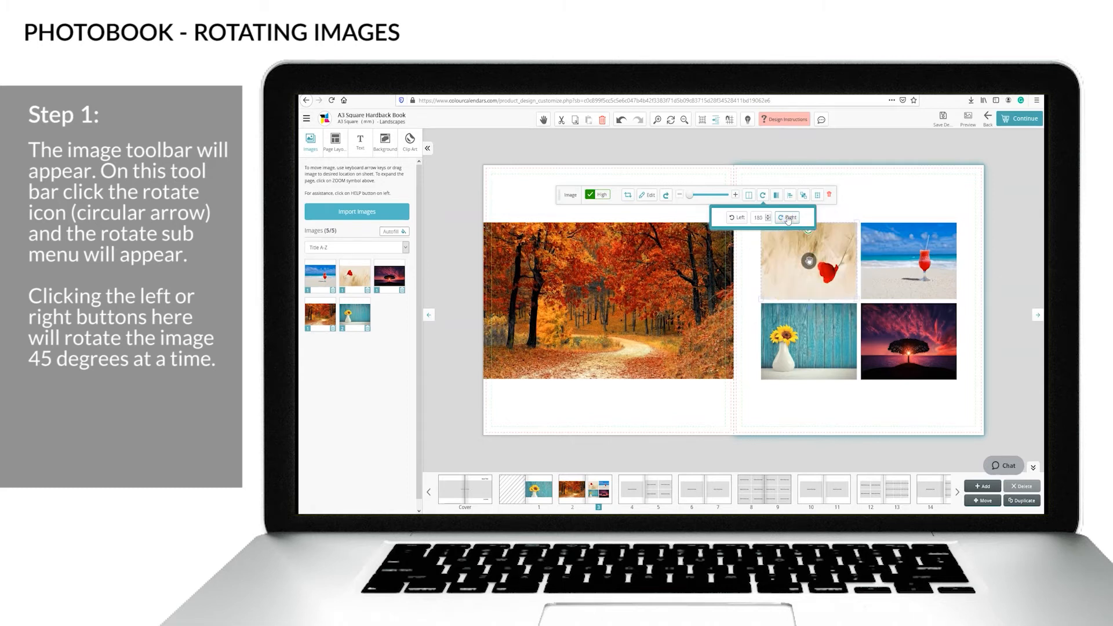
pyautogui.click(789, 217)
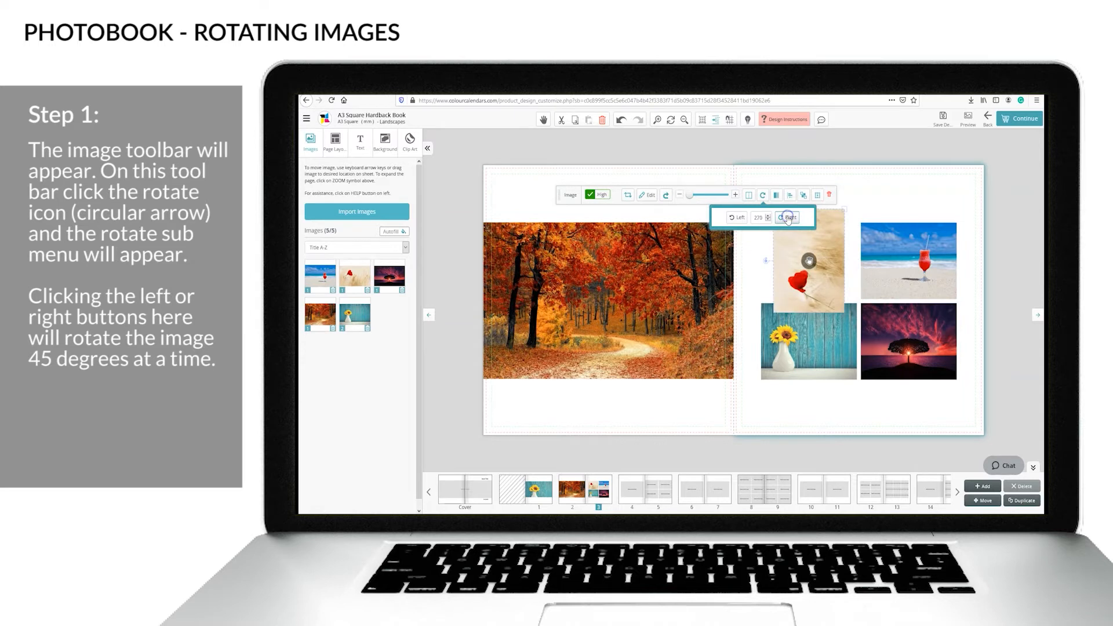
pyautogui.click(787, 217)
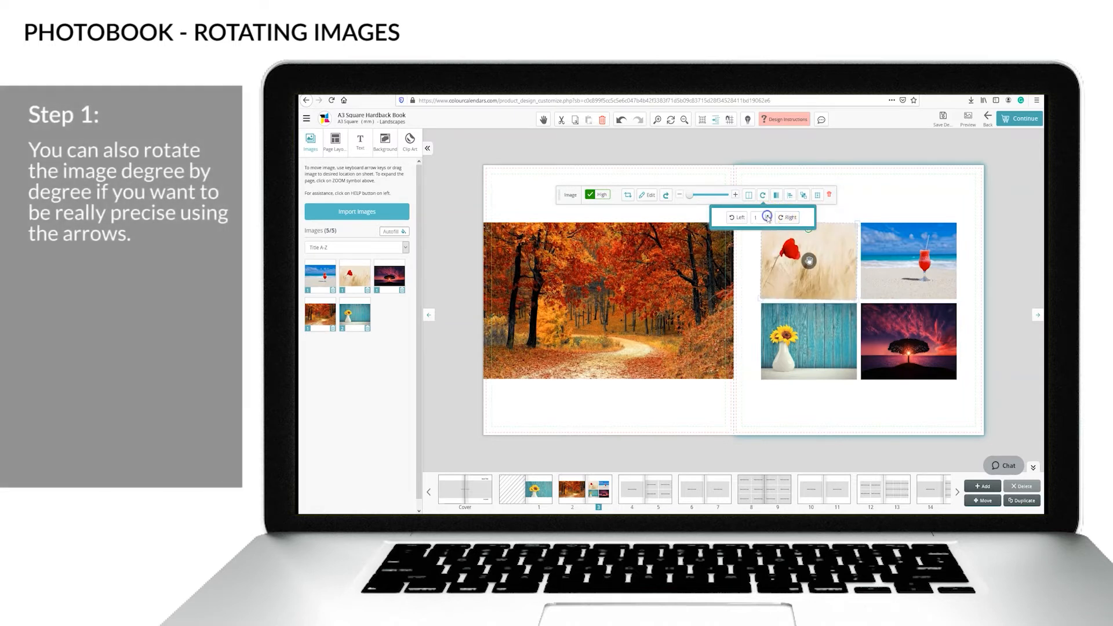
# - Nudge the rotation by a single degree, leaving the poppy image upright with options closed
pyautogui.click(779, 216)
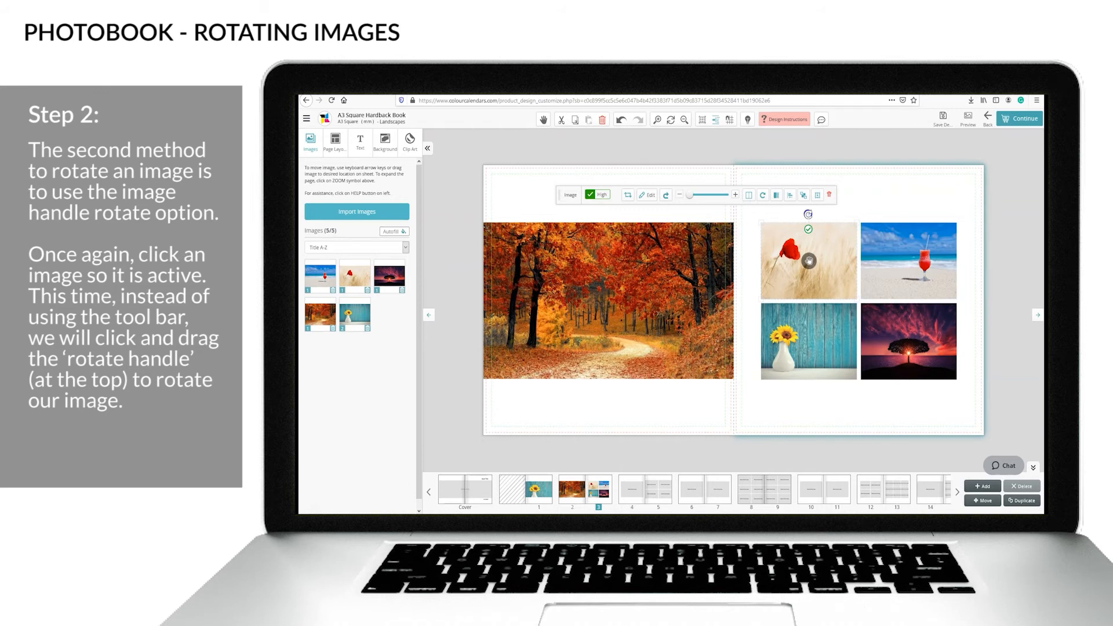
# - Drag the rotate handle to tilt the poppy image freely to a slight angle
pyautogui.moveTo(807, 213); pyautogui.dragTo(823, 214)
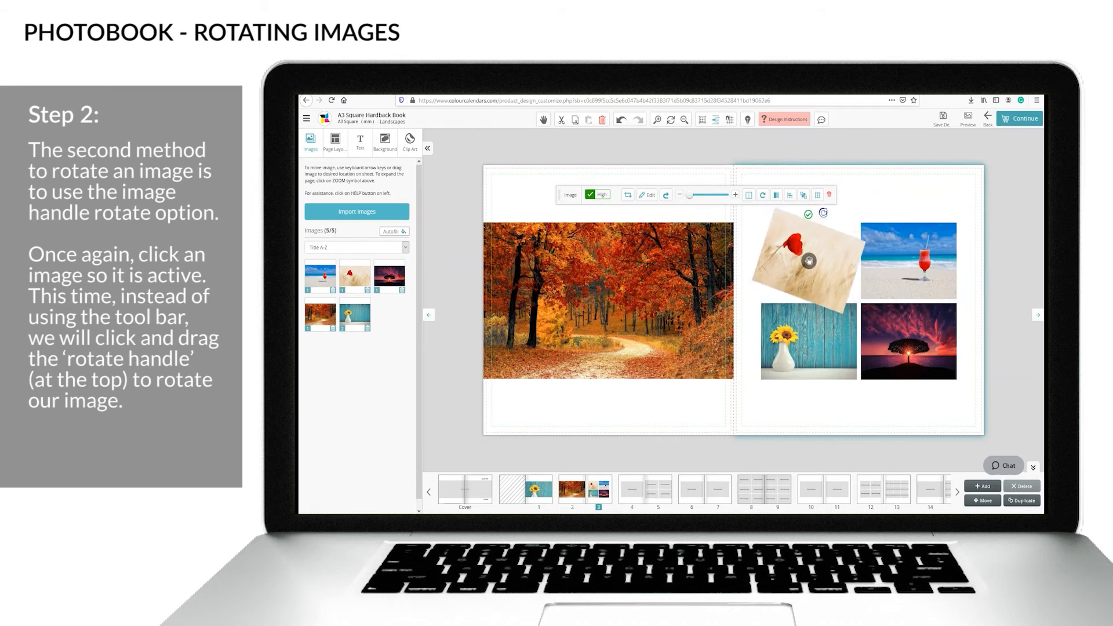
pyautogui.moveTo(822, 213); pyautogui.dragTo(796, 210)
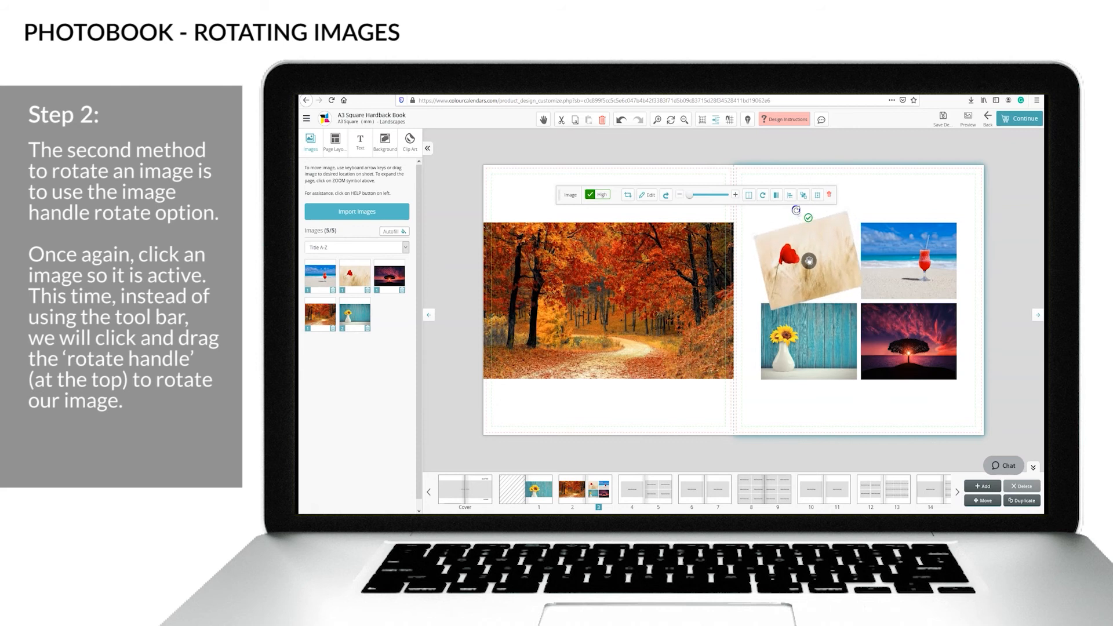